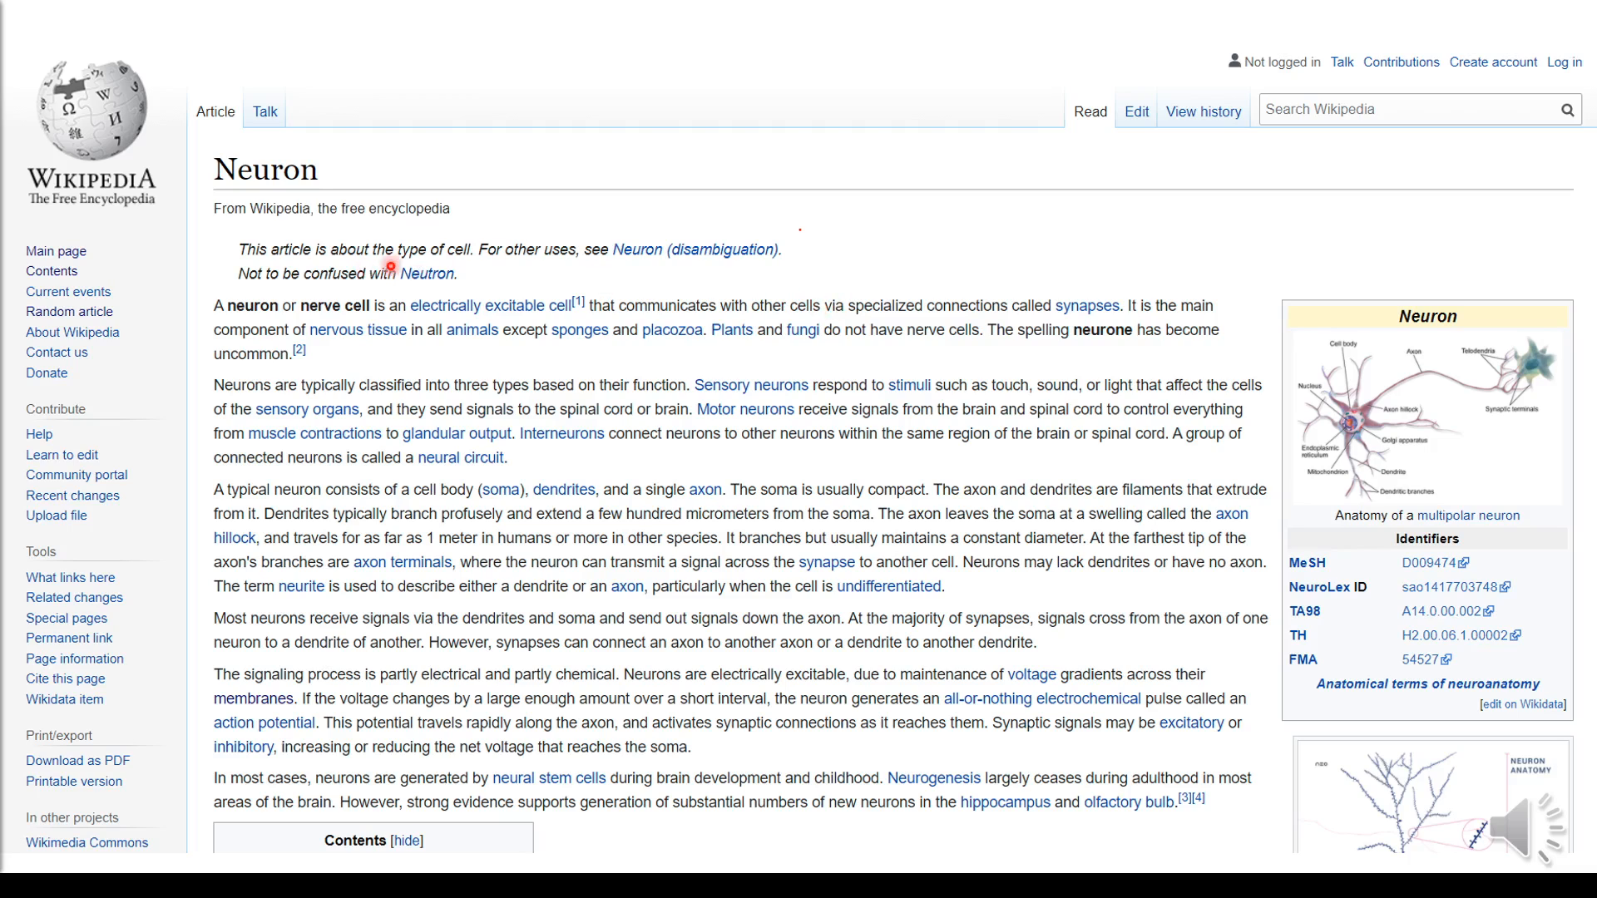
pyautogui.moveTo(276, 217)
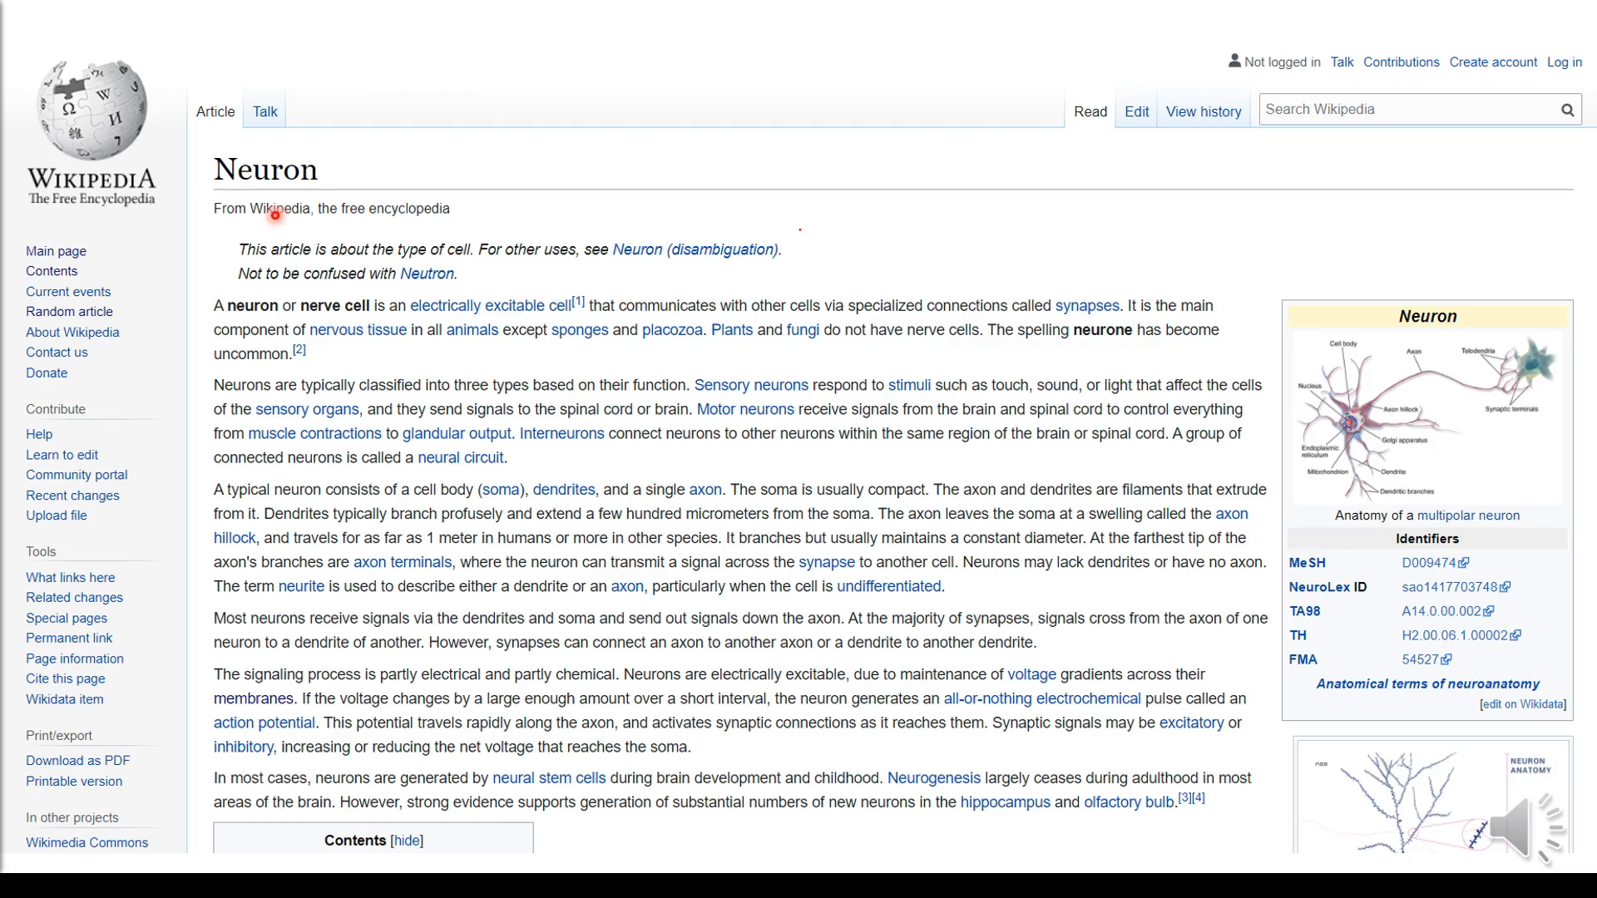
pyautogui.moveTo(246, 186)
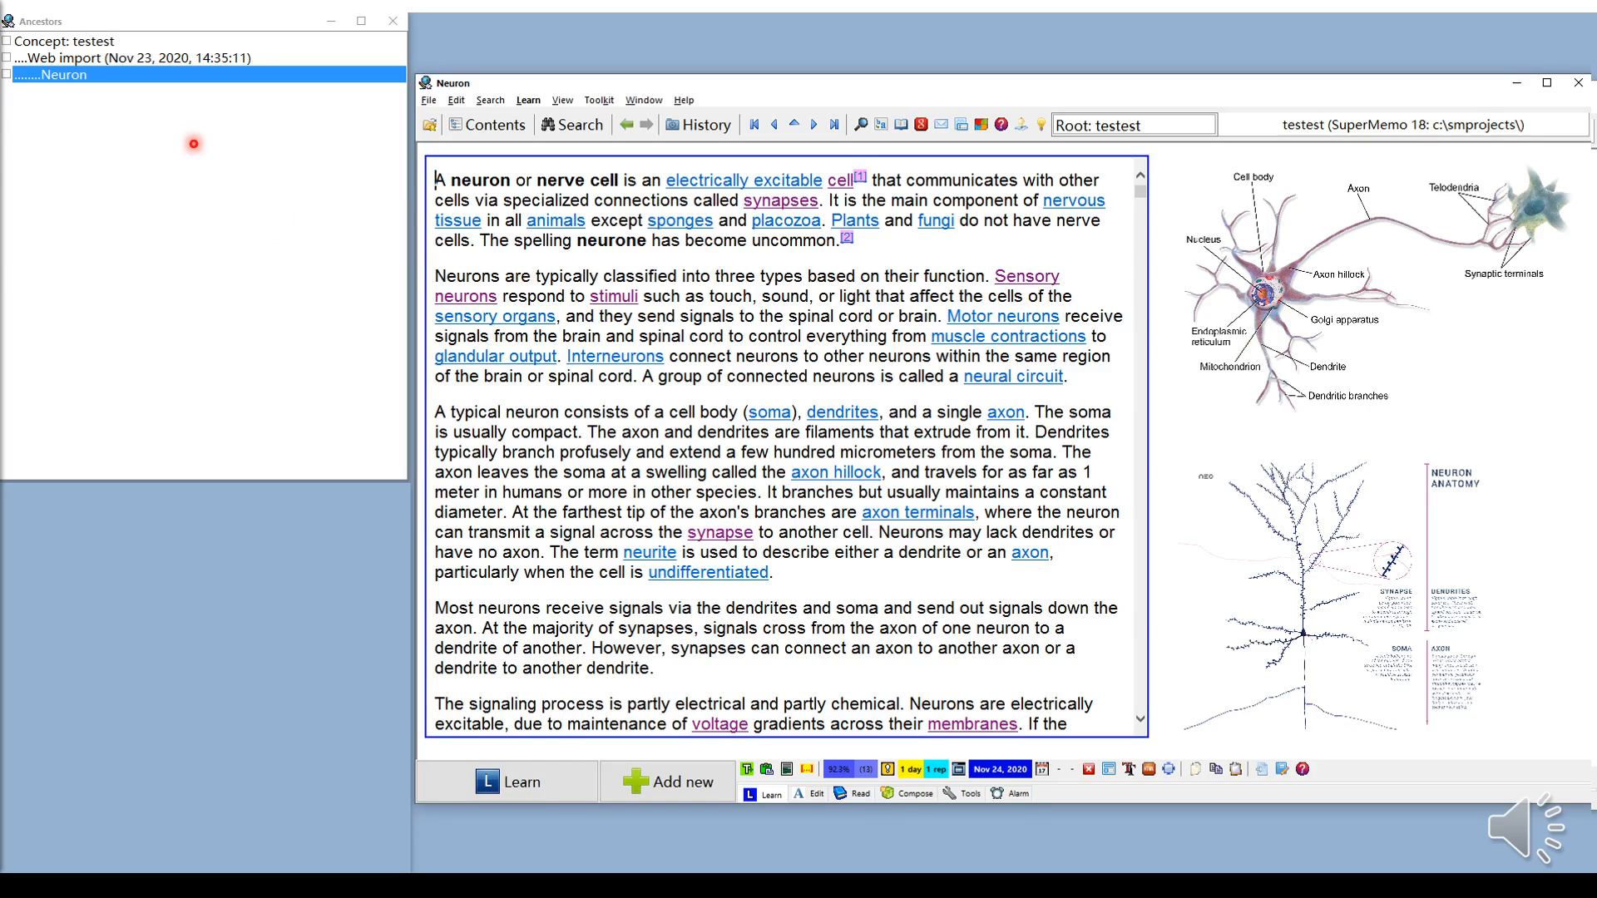
pyautogui.moveTo(321, 274)
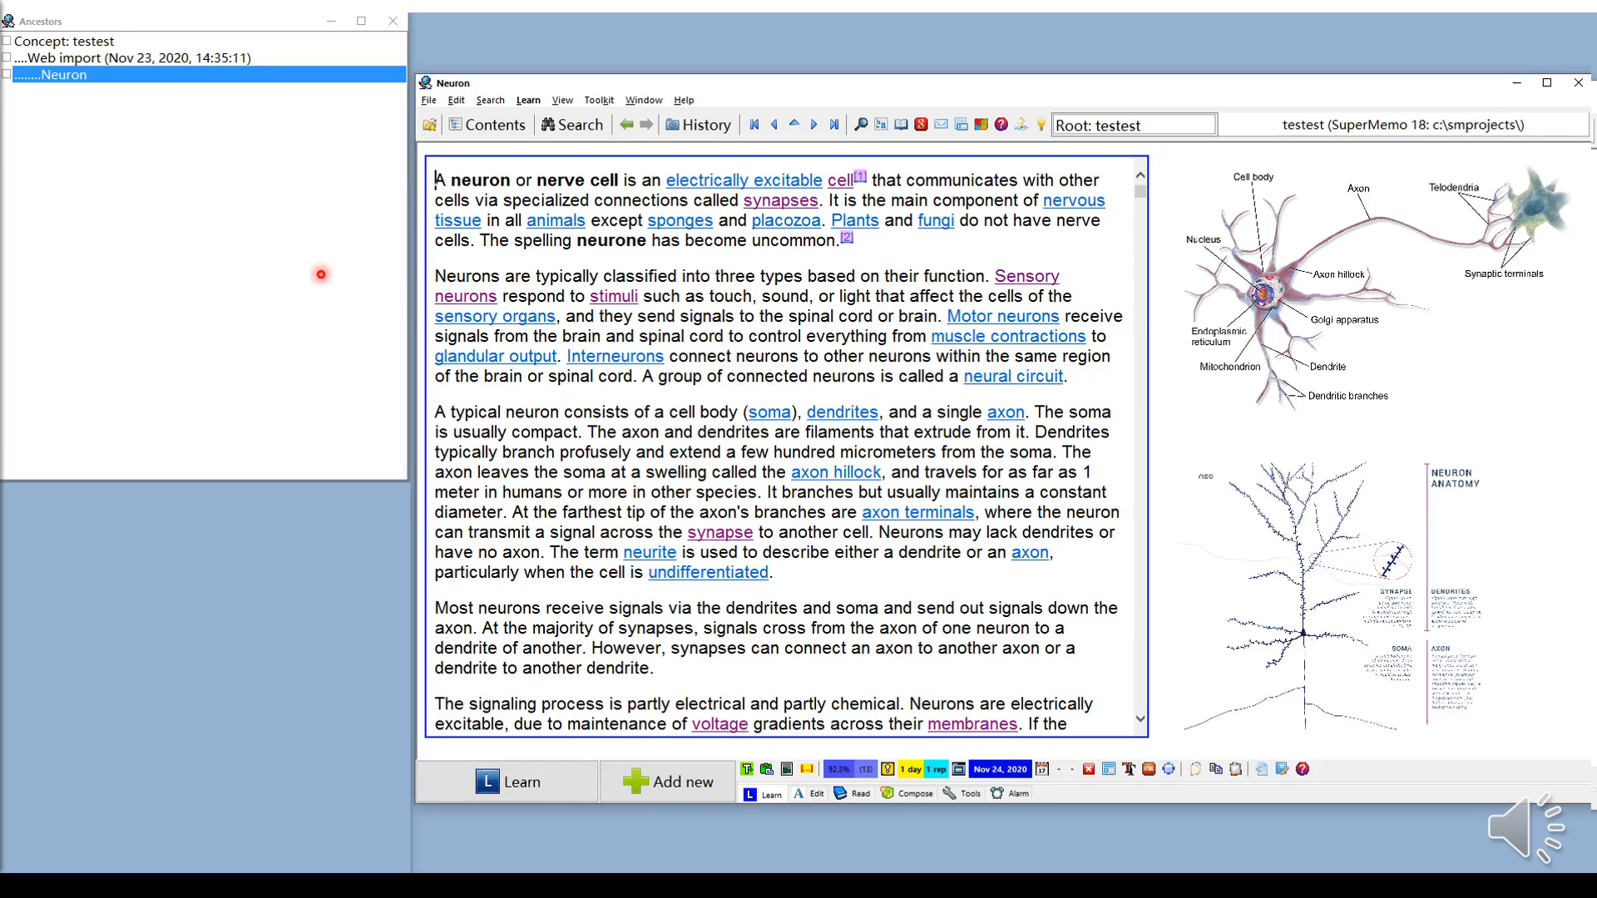
pyautogui.moveTo(448, 215)
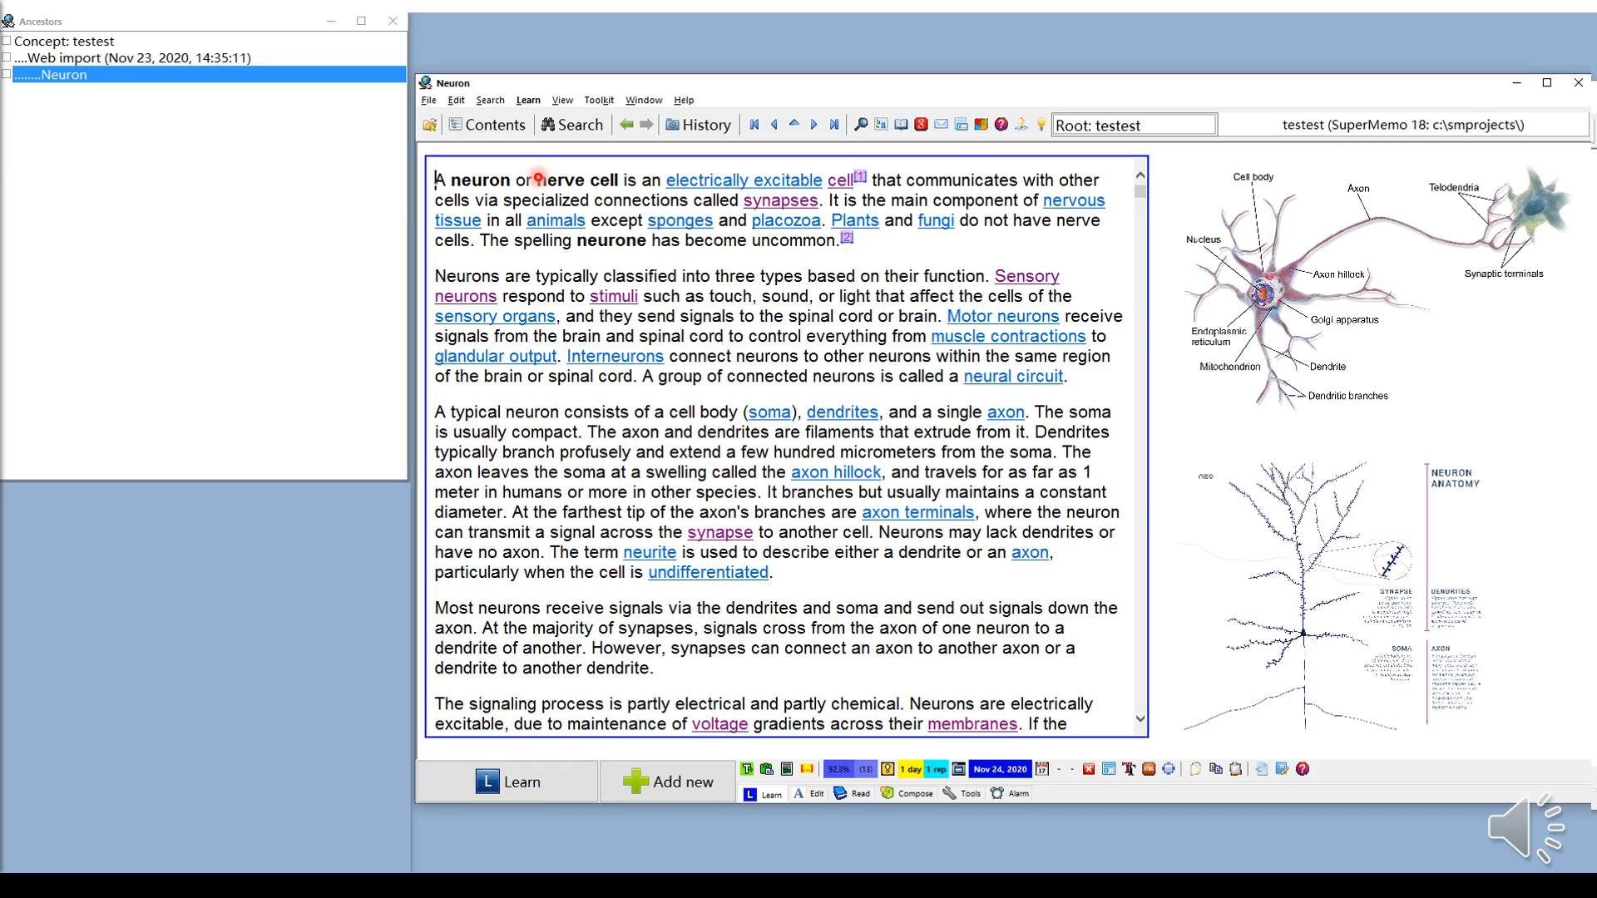
pyautogui.moveTo(652, 234)
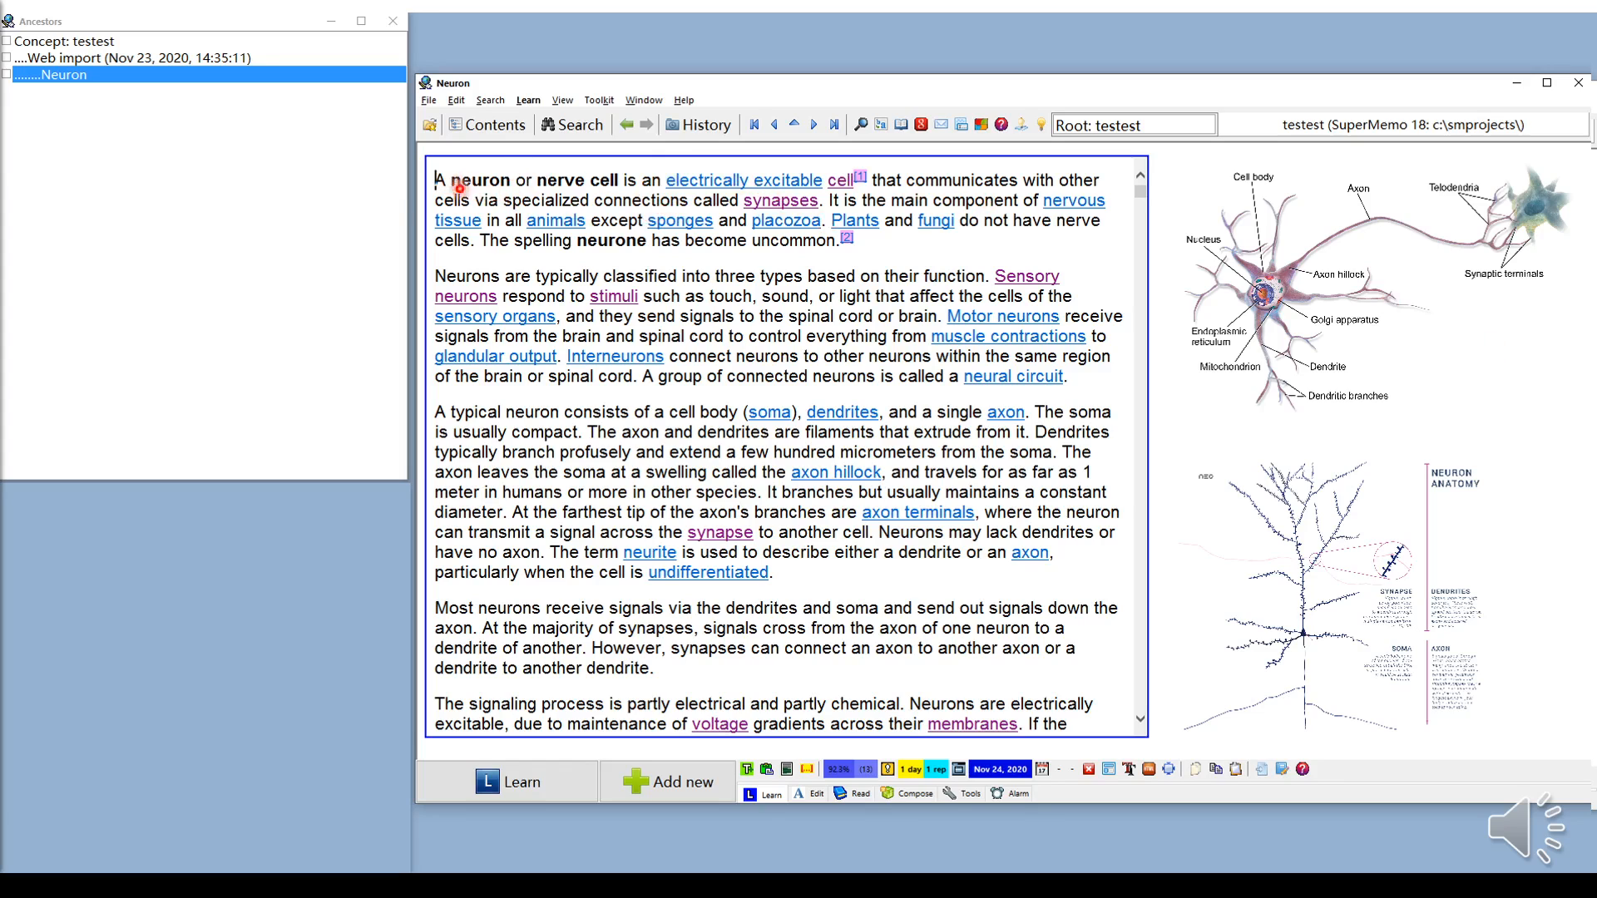
pyautogui.moveTo(784, 207)
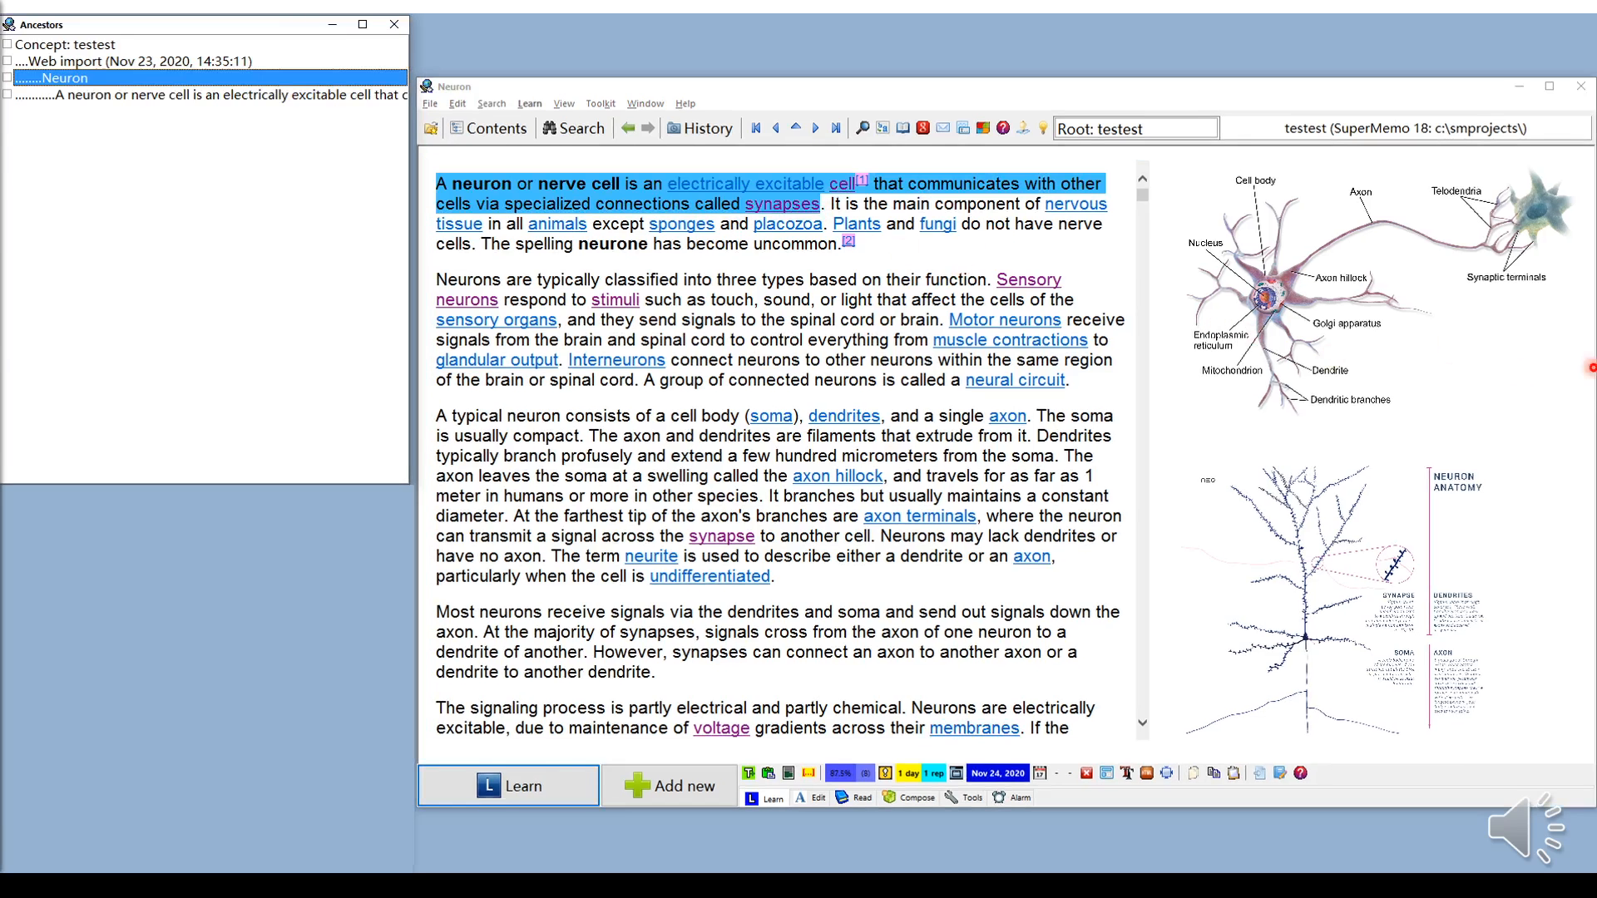
# - Open the excitable-cell extract and select the phrase 'electrically excitable' to look up
pyautogui.click(203, 98)
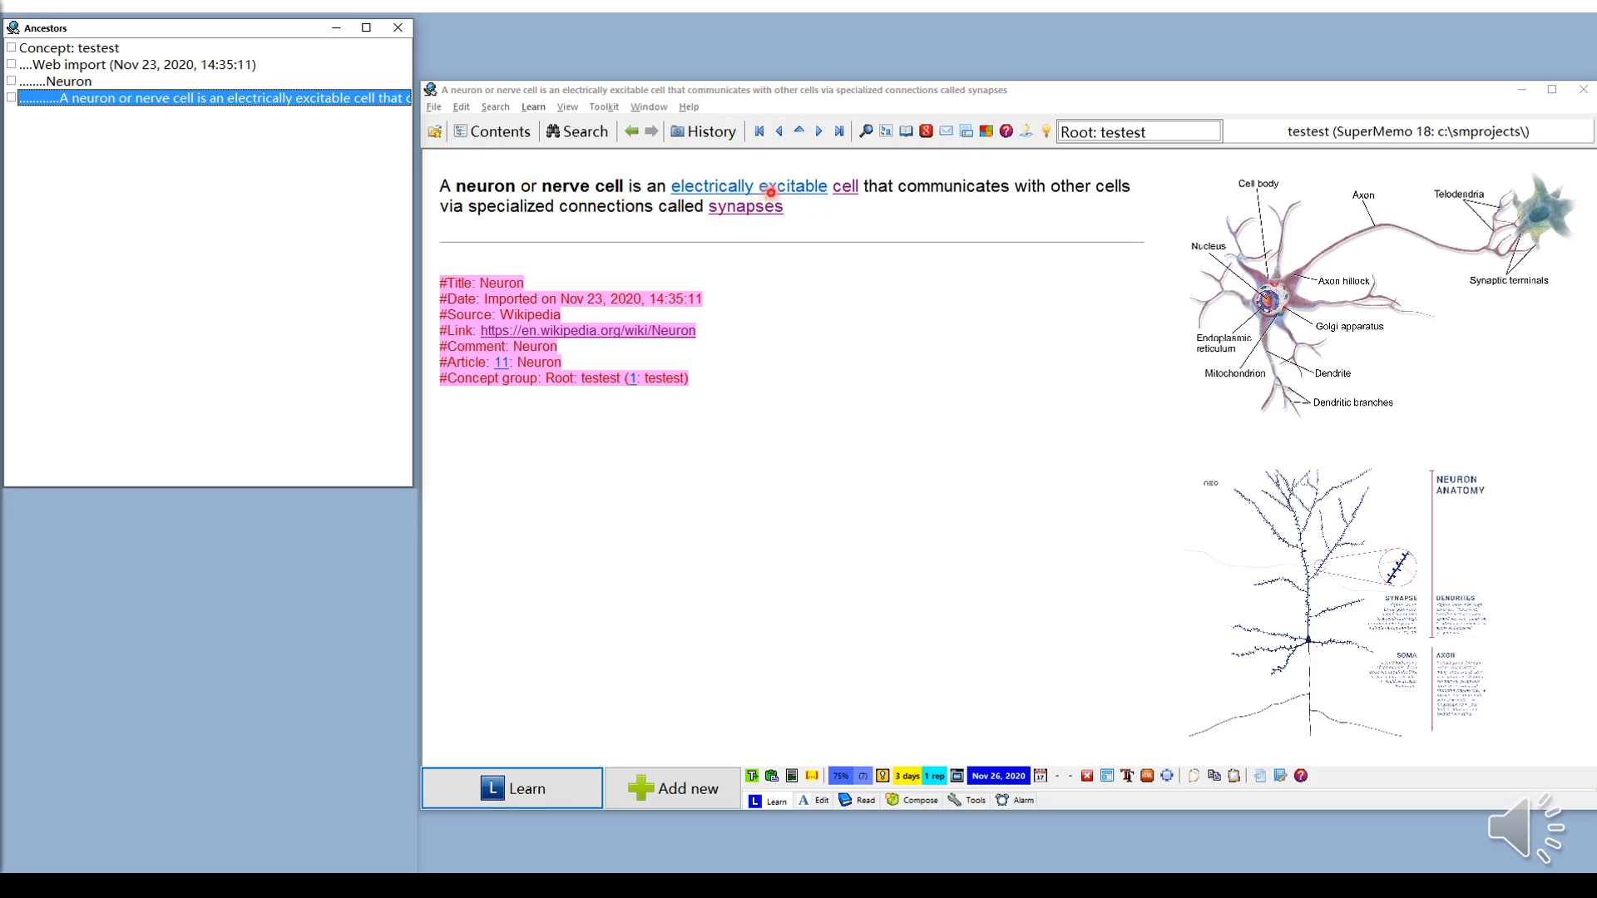
pyautogui.moveTo(774, 201)
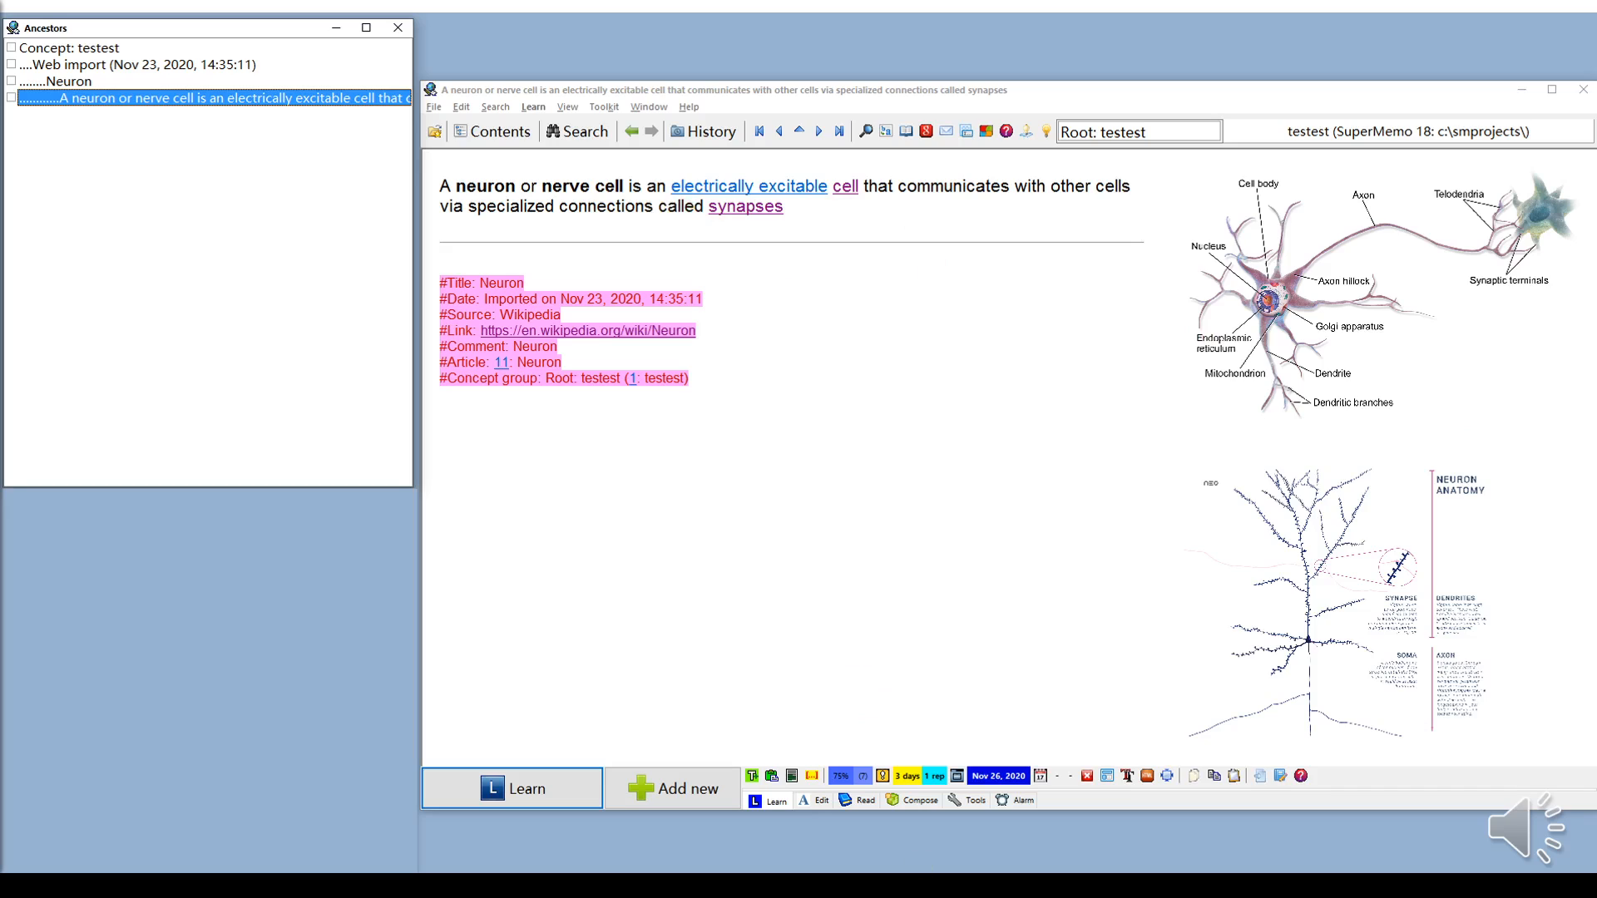
pyautogui.moveTo(670, 185); pyautogui.dragTo(858, 184)
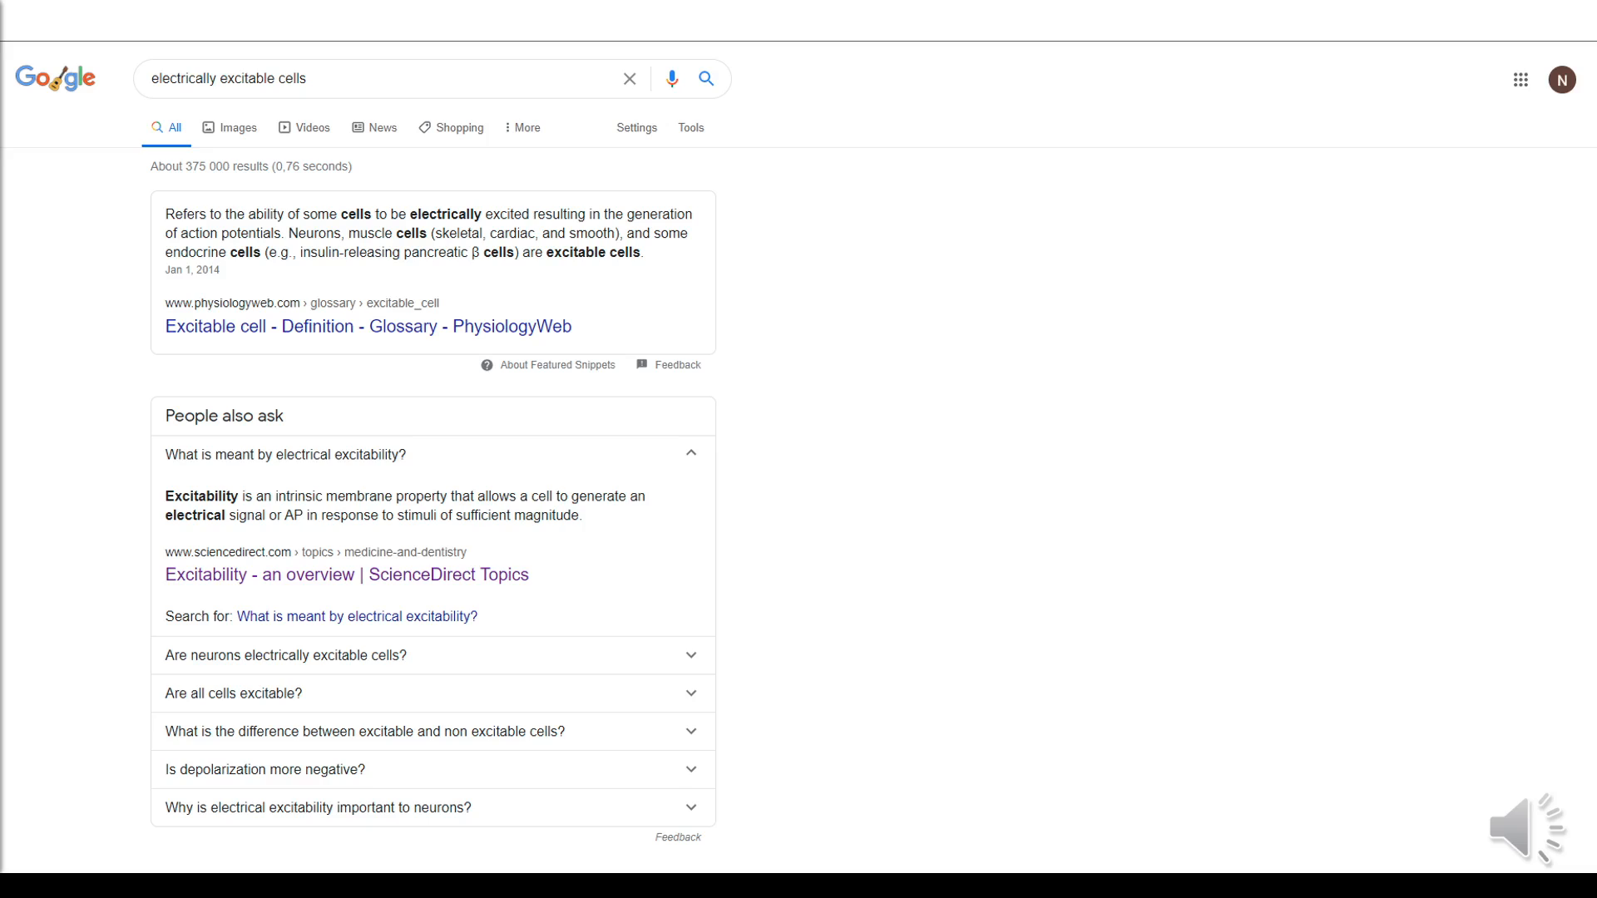
# - Select the definition of electrical excitability from the expanded search result
pyautogui.moveTo(165, 496); pyautogui.dragTo(514, 514)
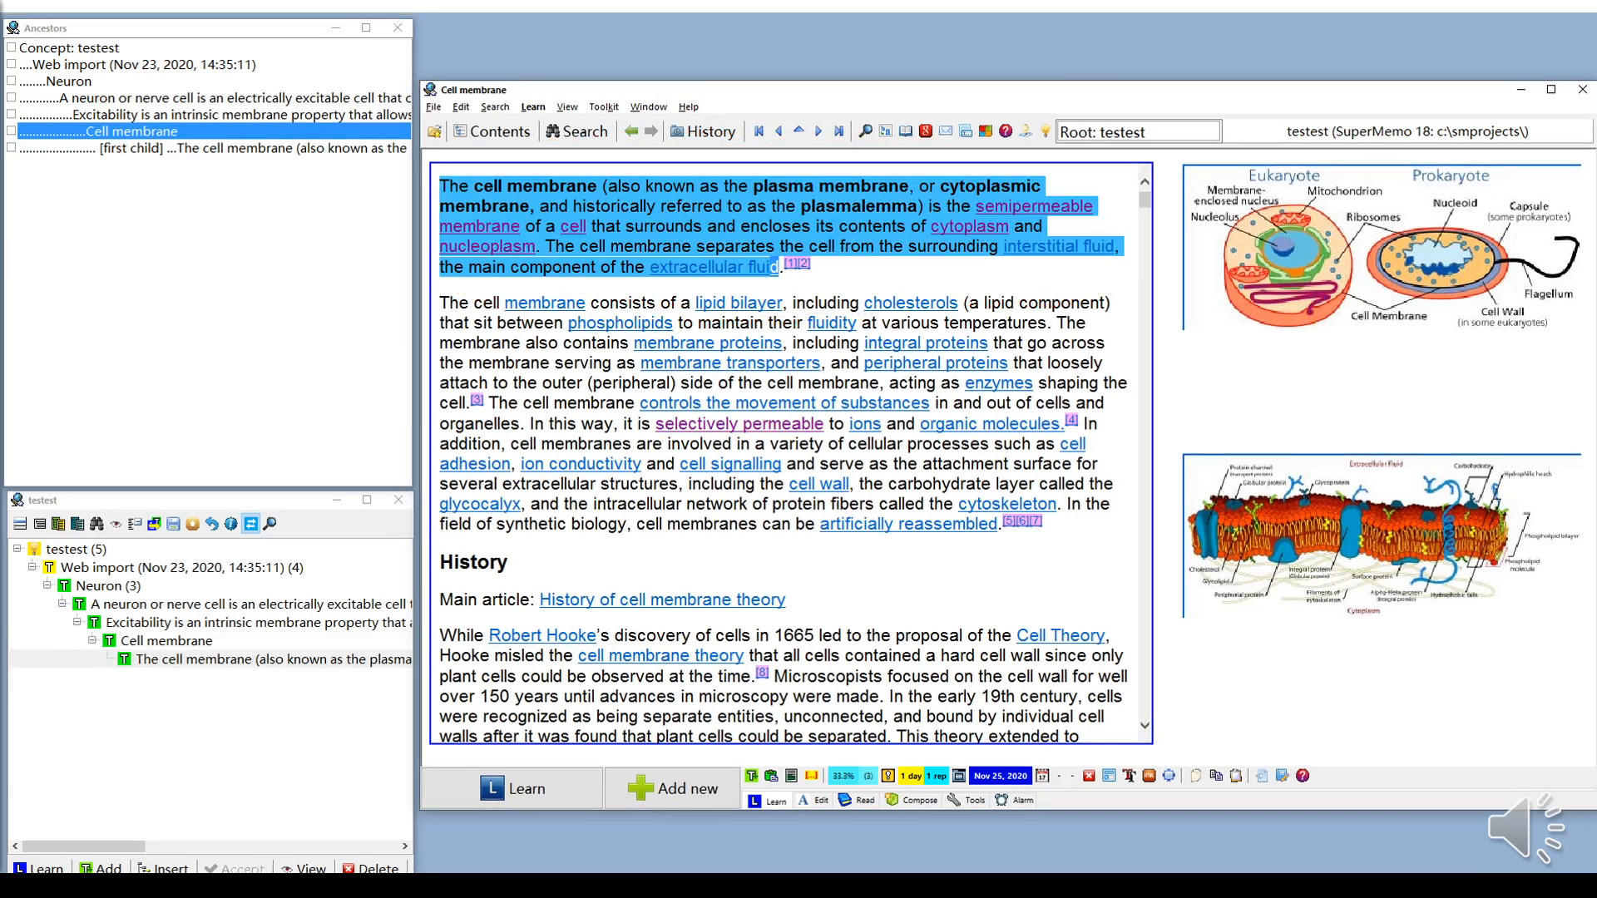
pyautogui.click(509, 787)
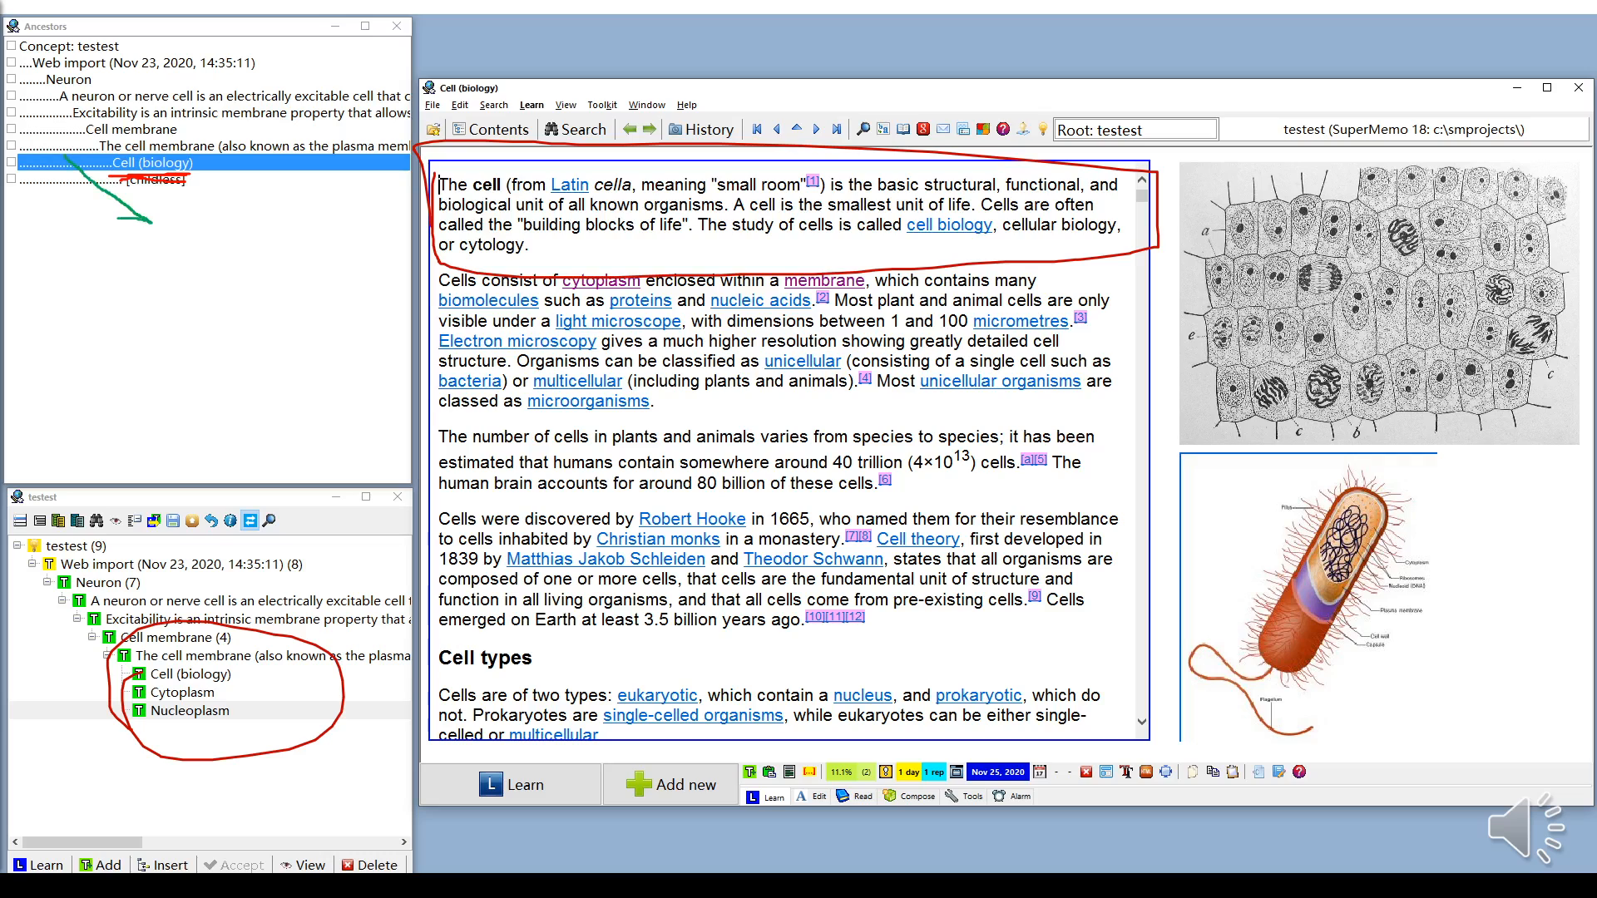
pyautogui.moveTo(158, 214); pyautogui.dragTo(371, 214)
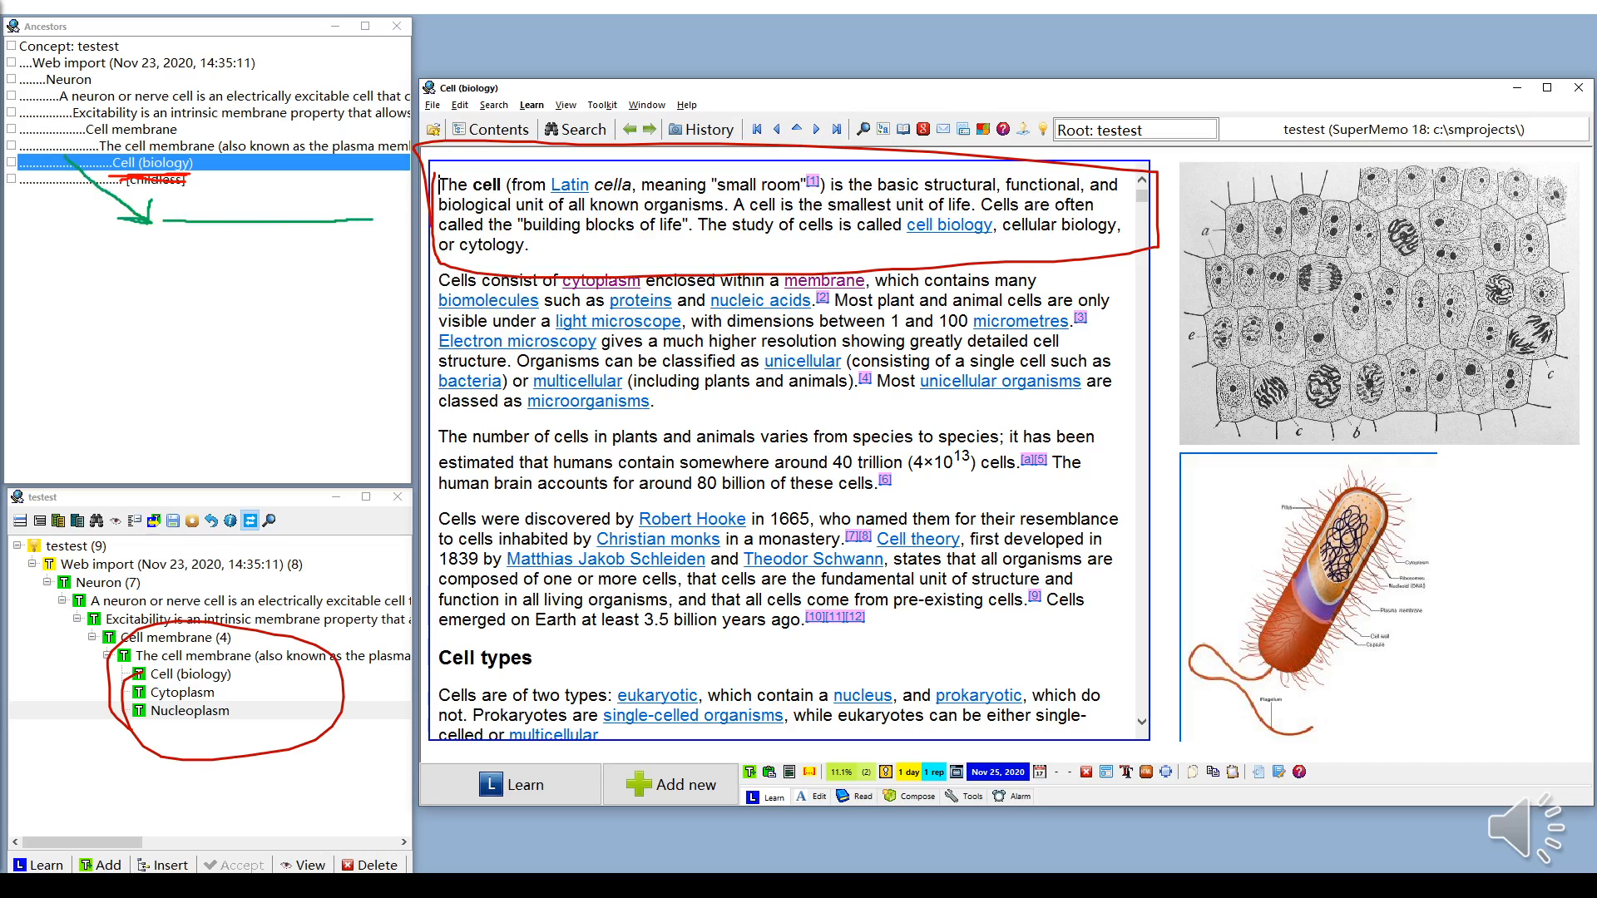